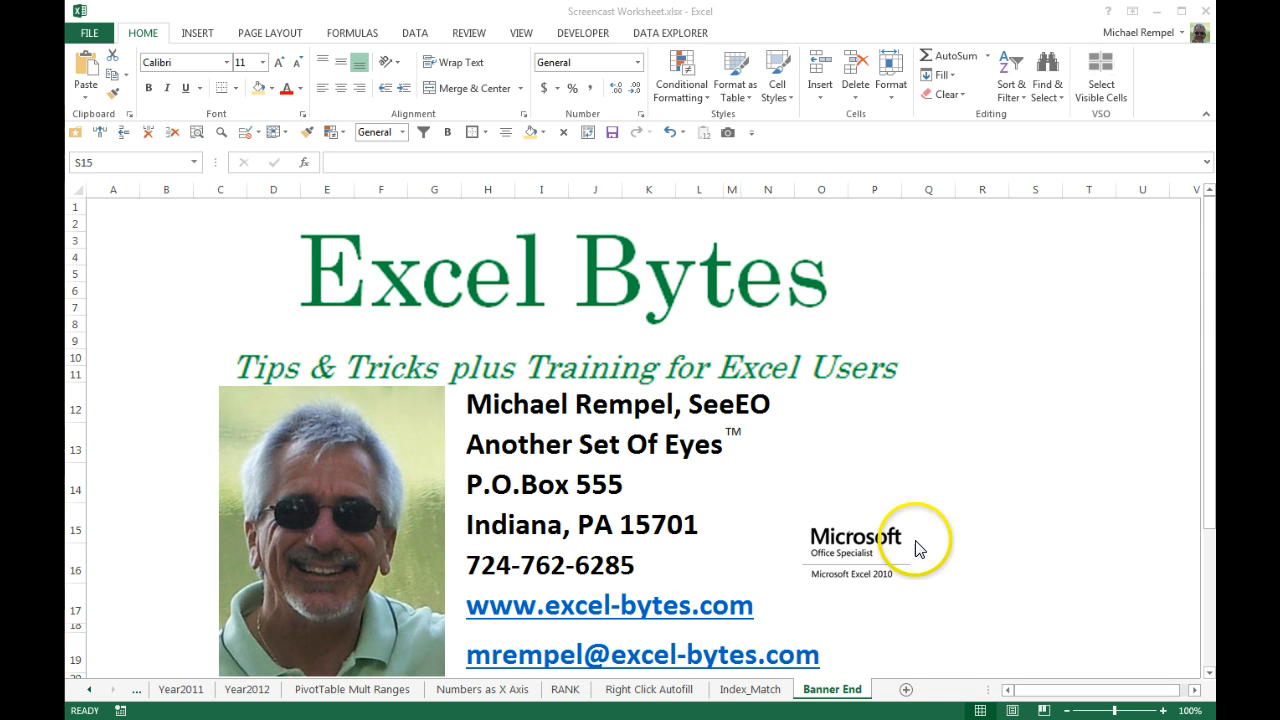
Switch to the Index_Match sheet with the YR2012 sales table
click(748, 688)
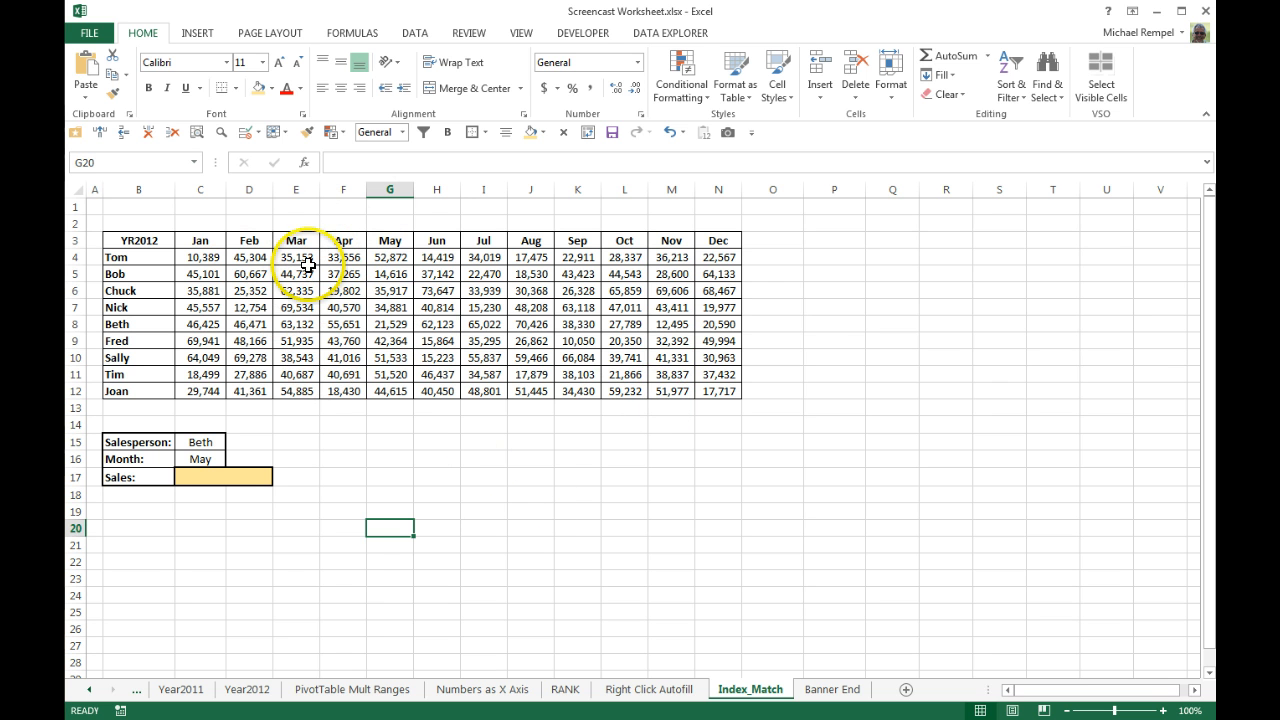
mouse_move(164, 418)
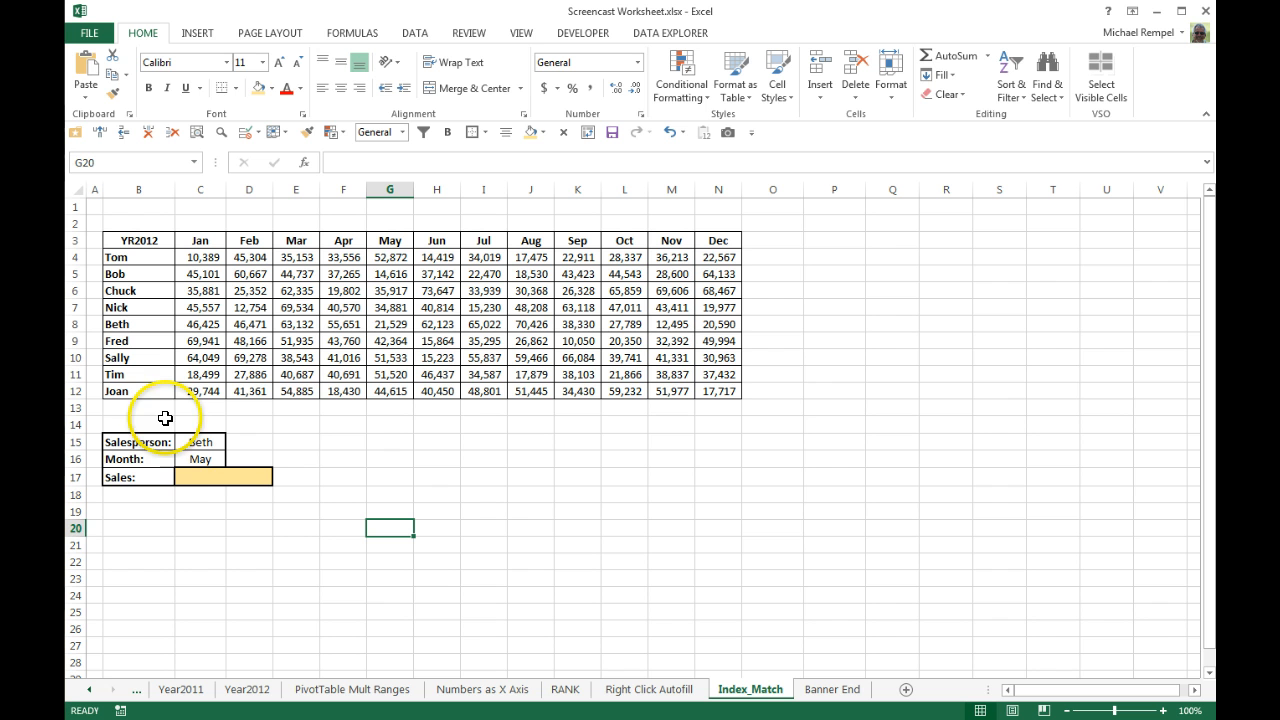
mouse_move(188, 462)
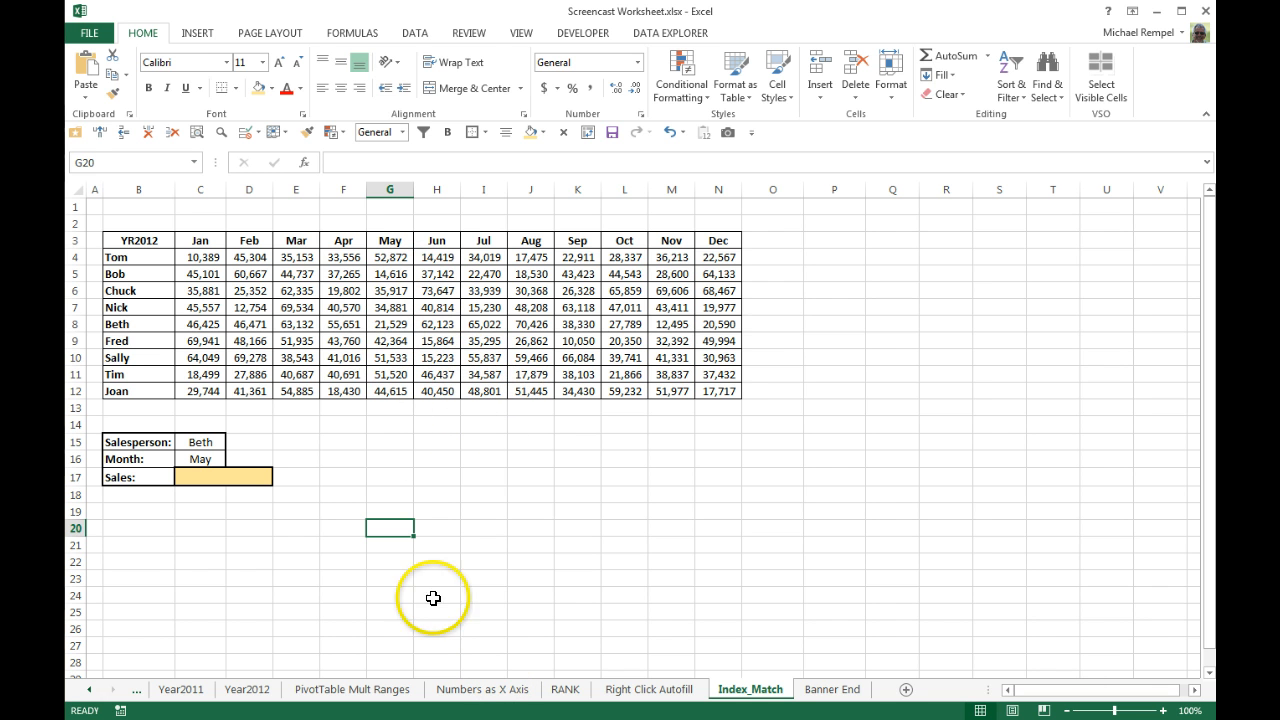
mouse_move(302, 590)
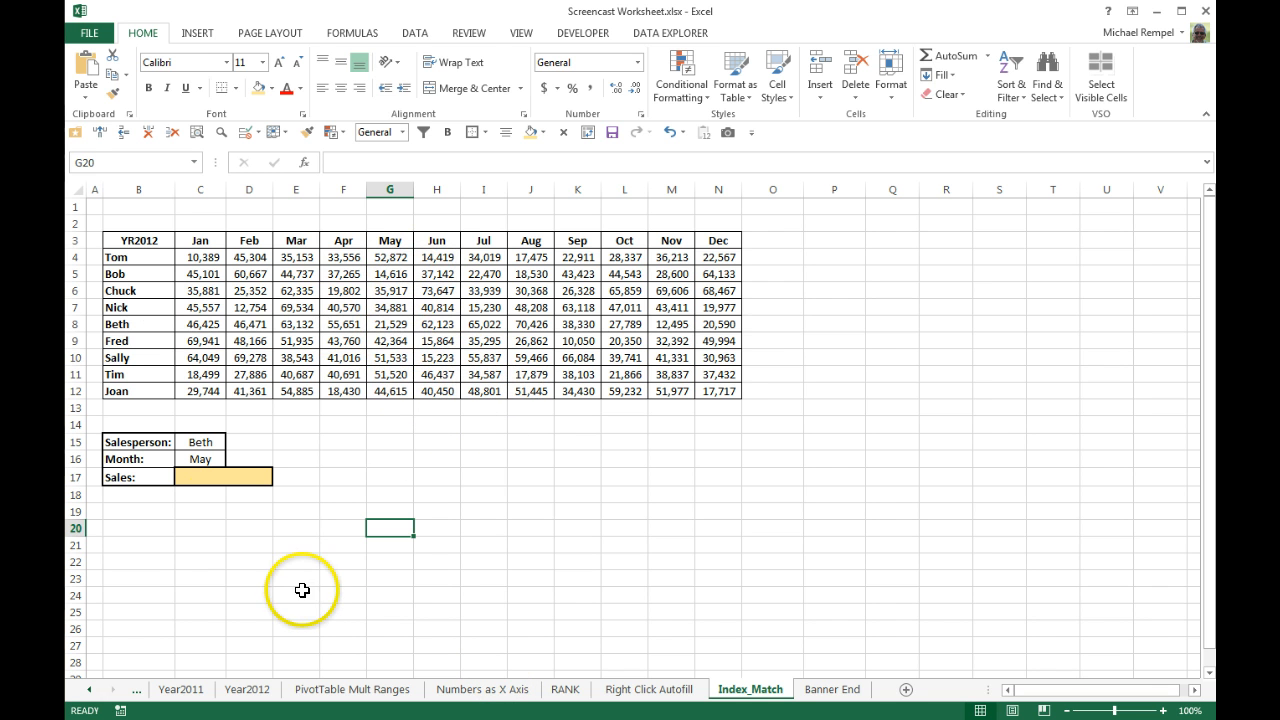
click(224, 476)
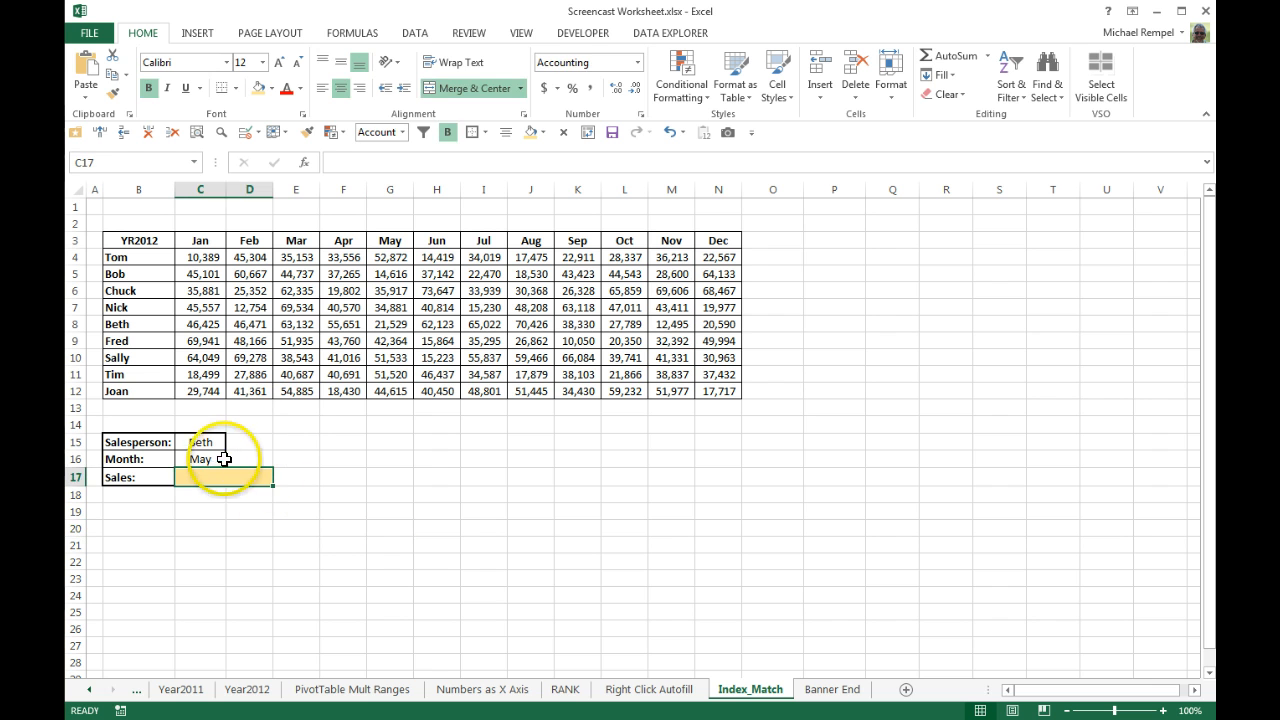
click(232, 442)
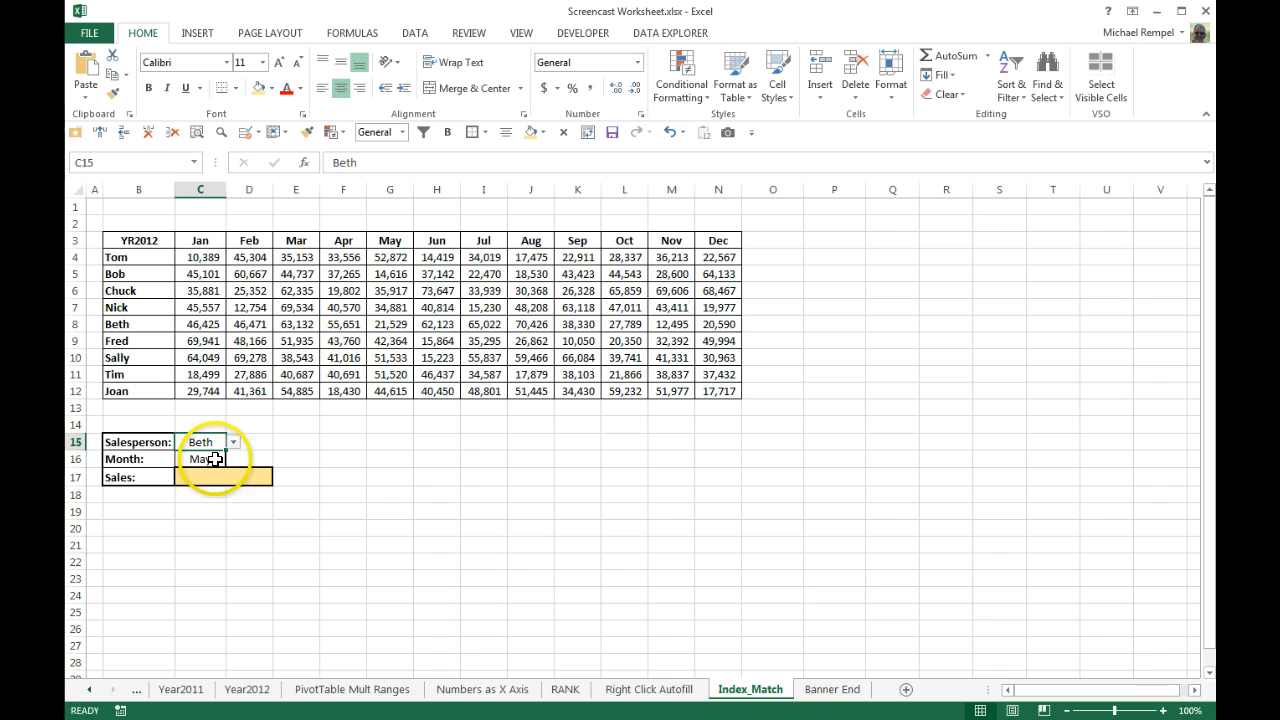
click(200, 458)
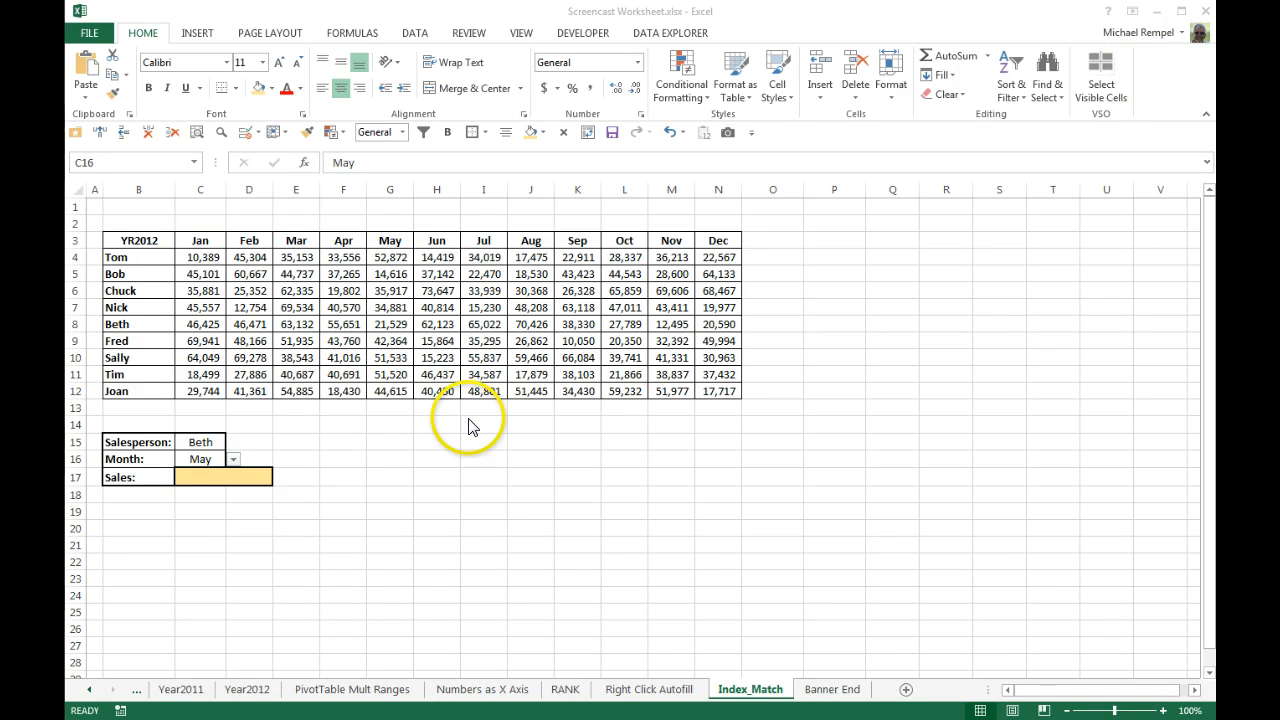
mouse_move(332, 548)
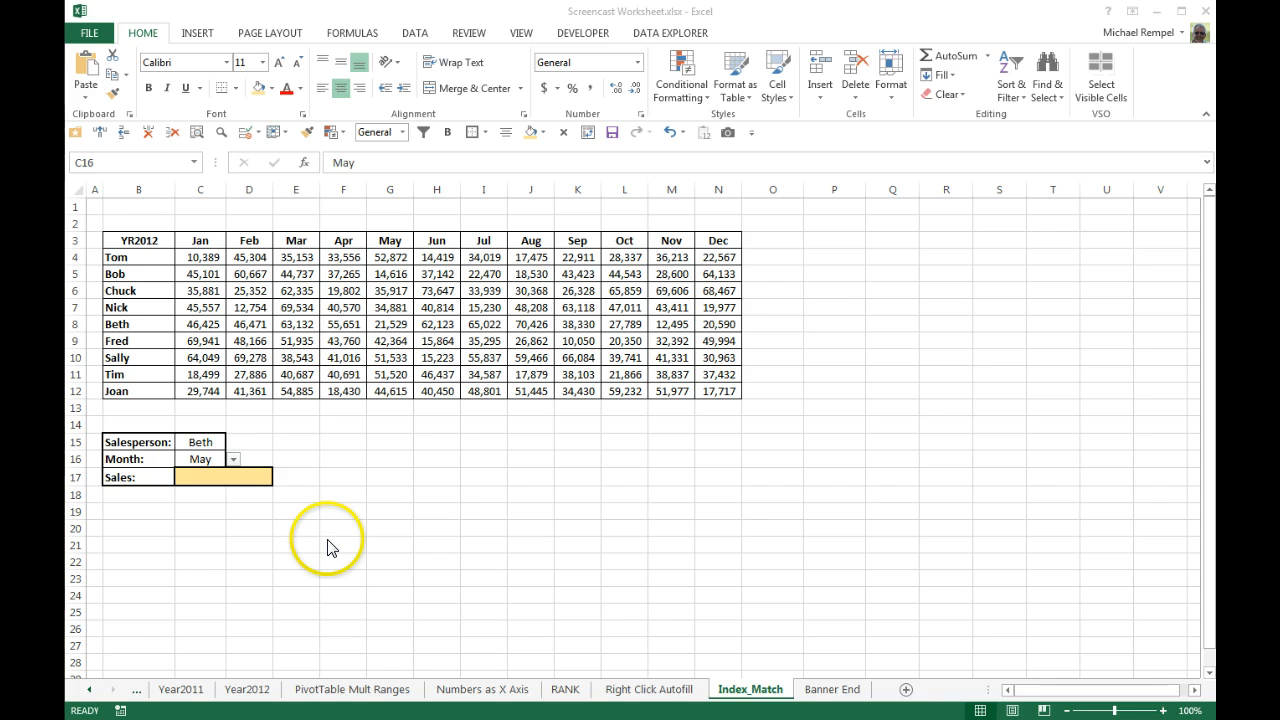
mouse_move(288, 518)
text(=)
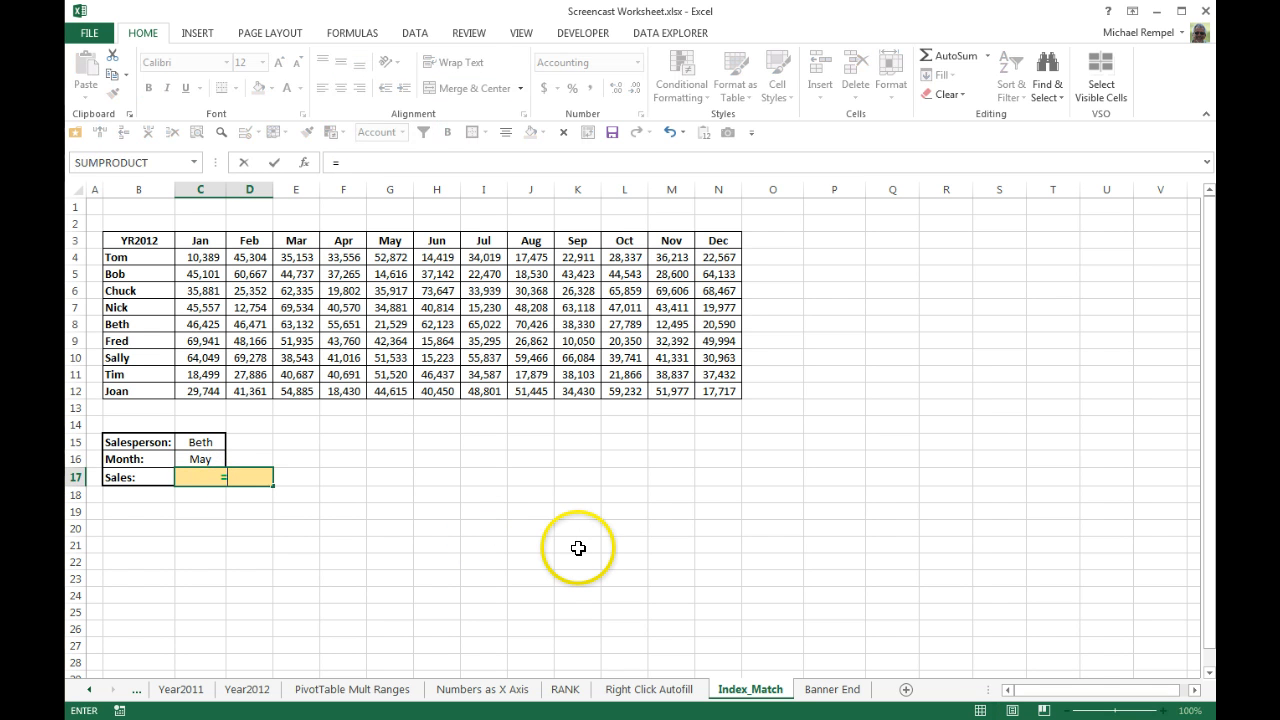
Begin =INDEX( in C17 with the sales figures C4:N12 as the array
text(ind)
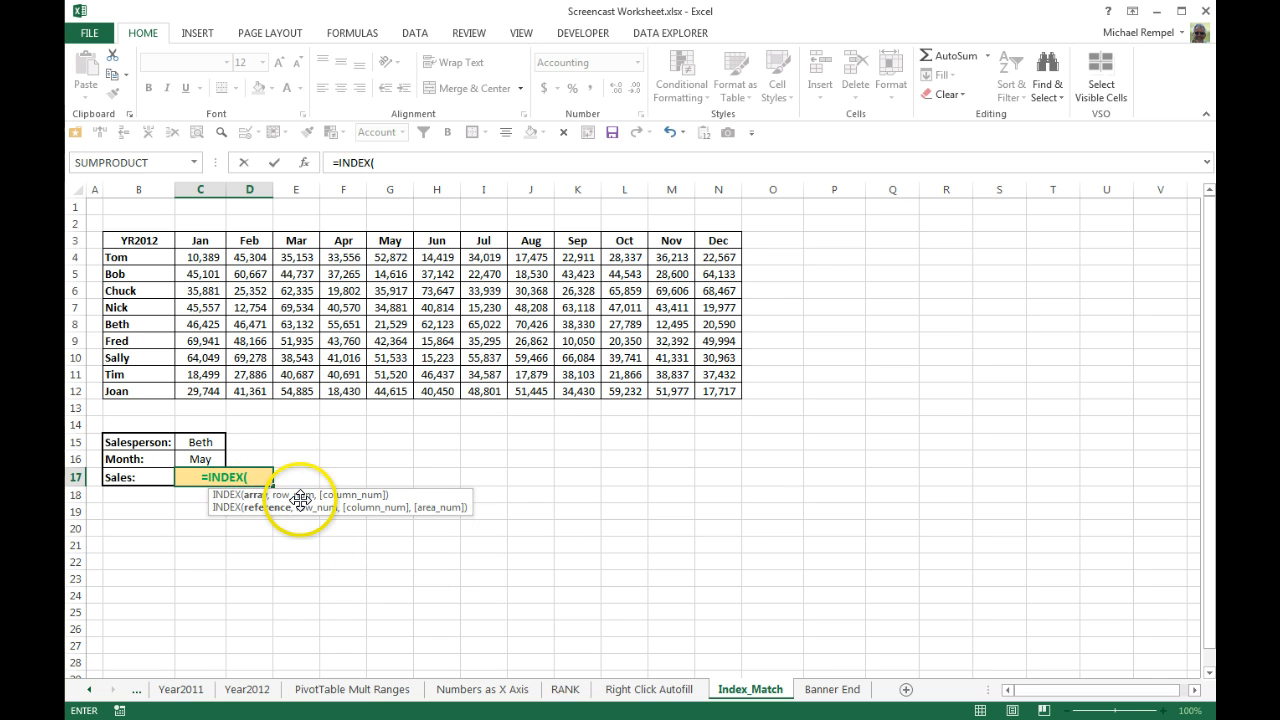
mouse_move(384, 612)
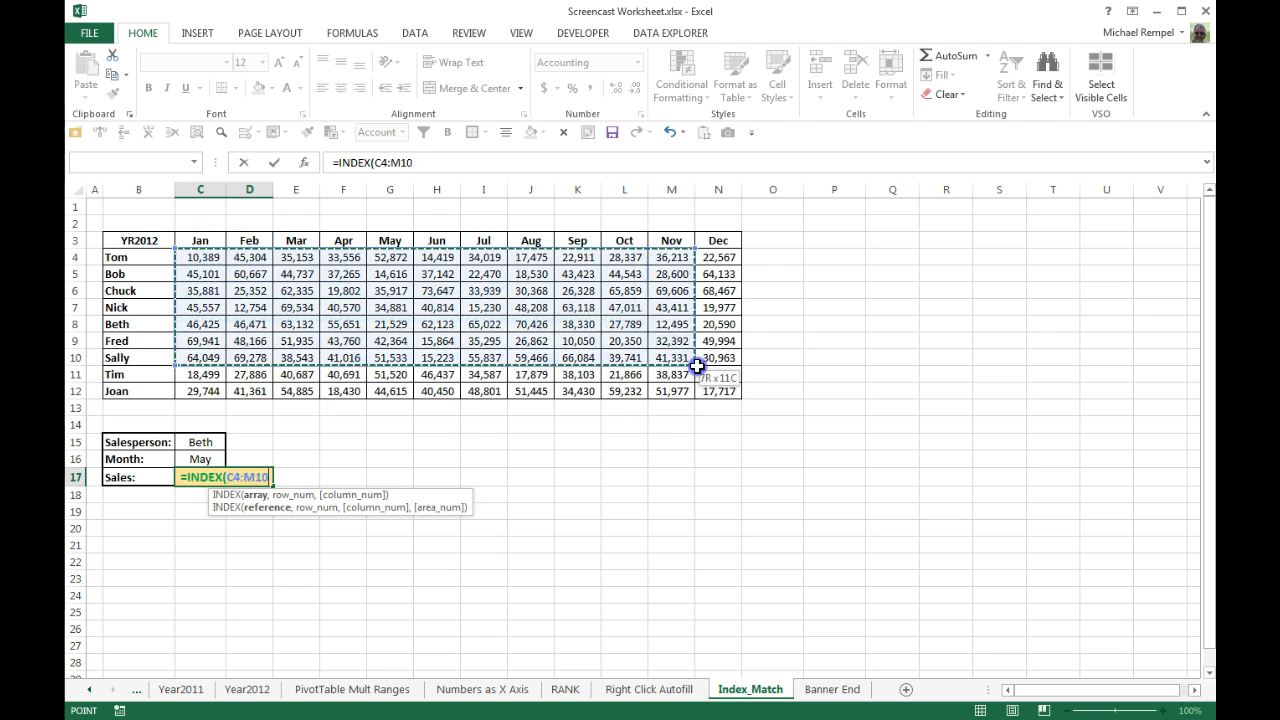
drag(696, 364, 716, 390)
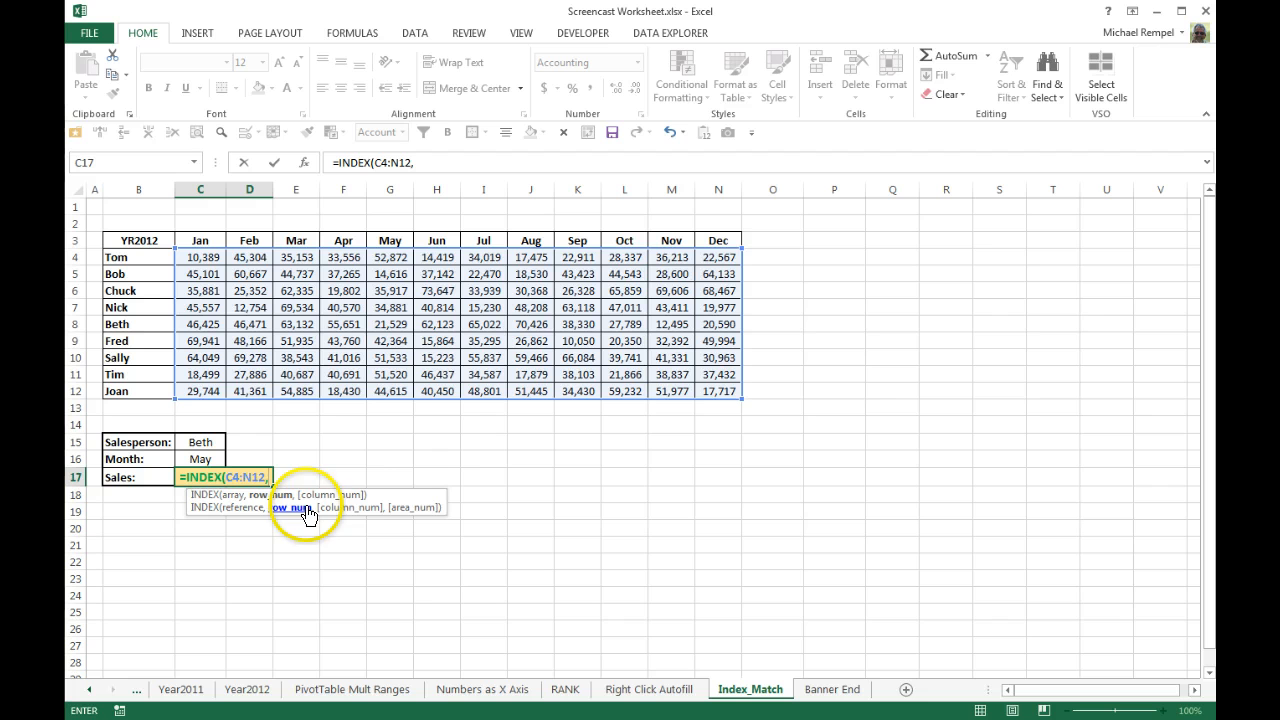
mouse_move(592, 488)
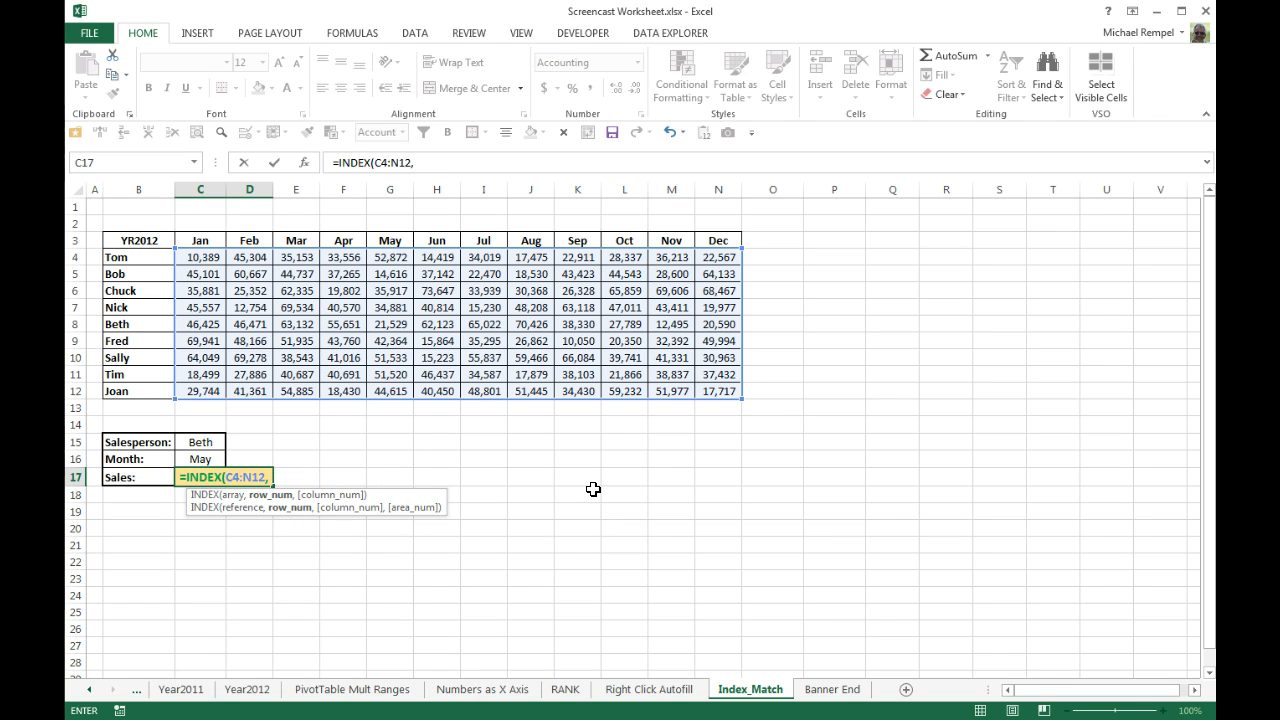
Add MATCH(C15, B4:B12, 0) as the row argument to locate the salesperson exactly
text(mat)
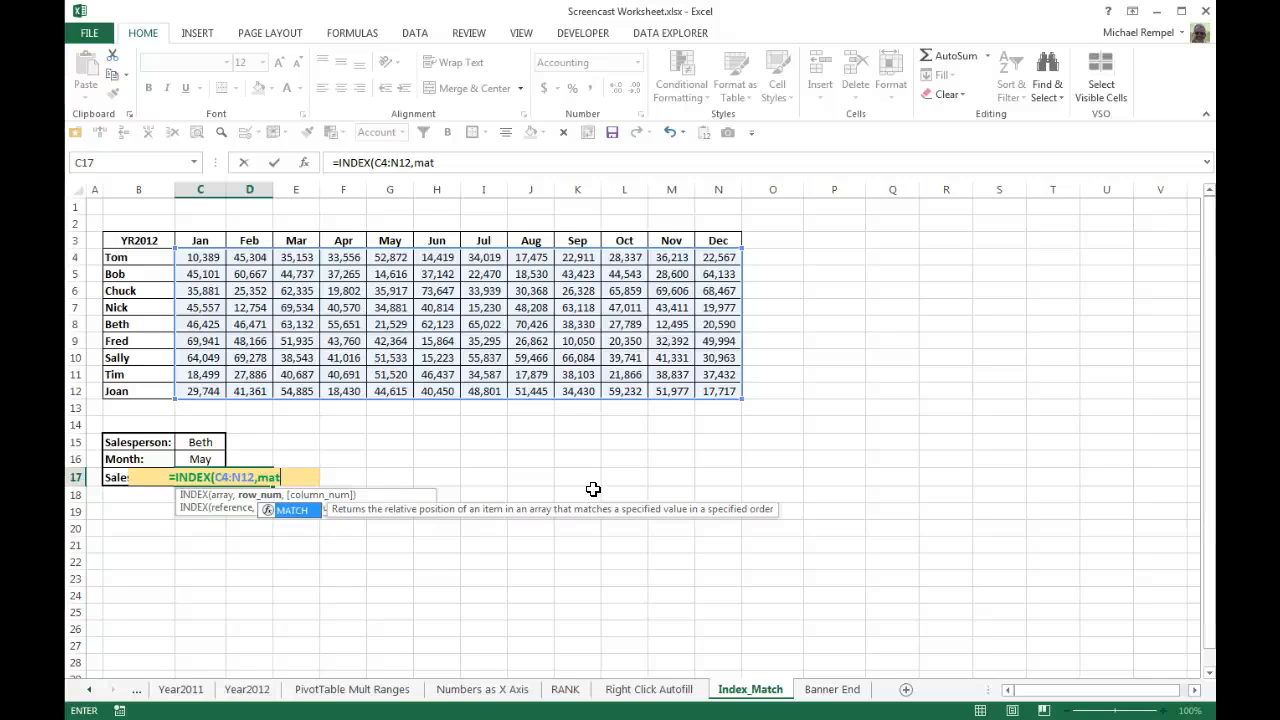
text(MATCH()
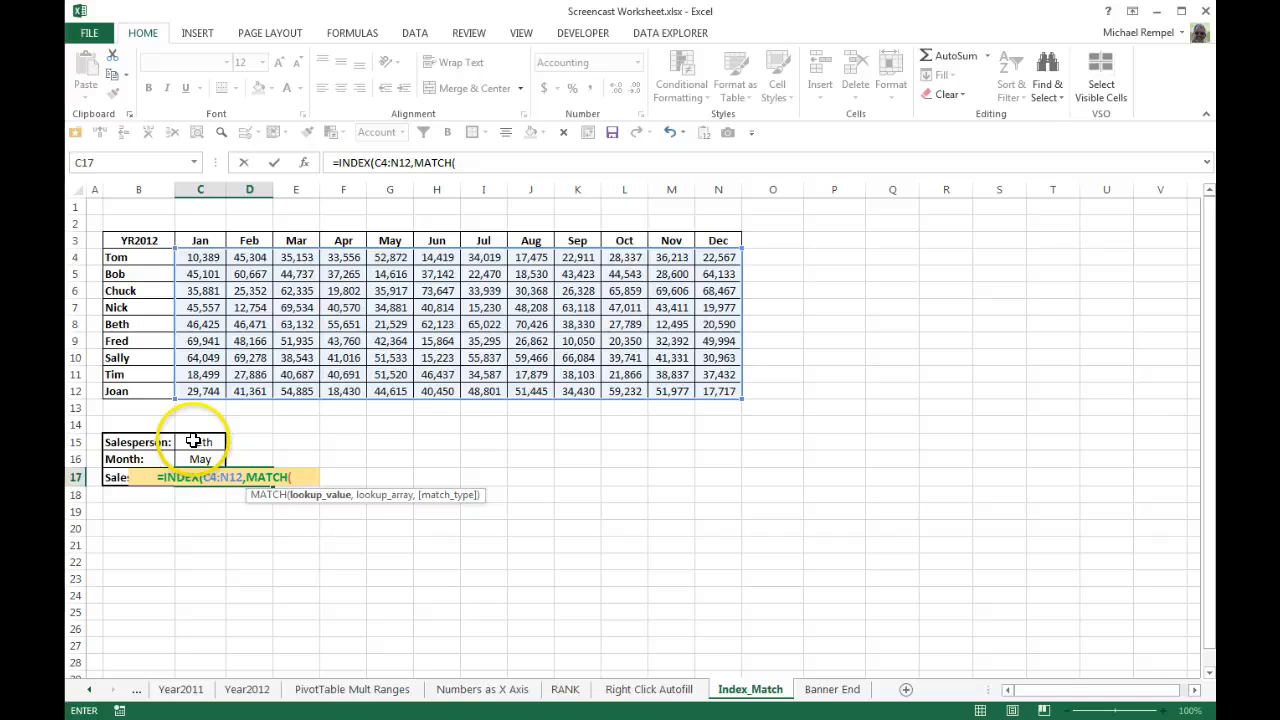
click(200, 442)
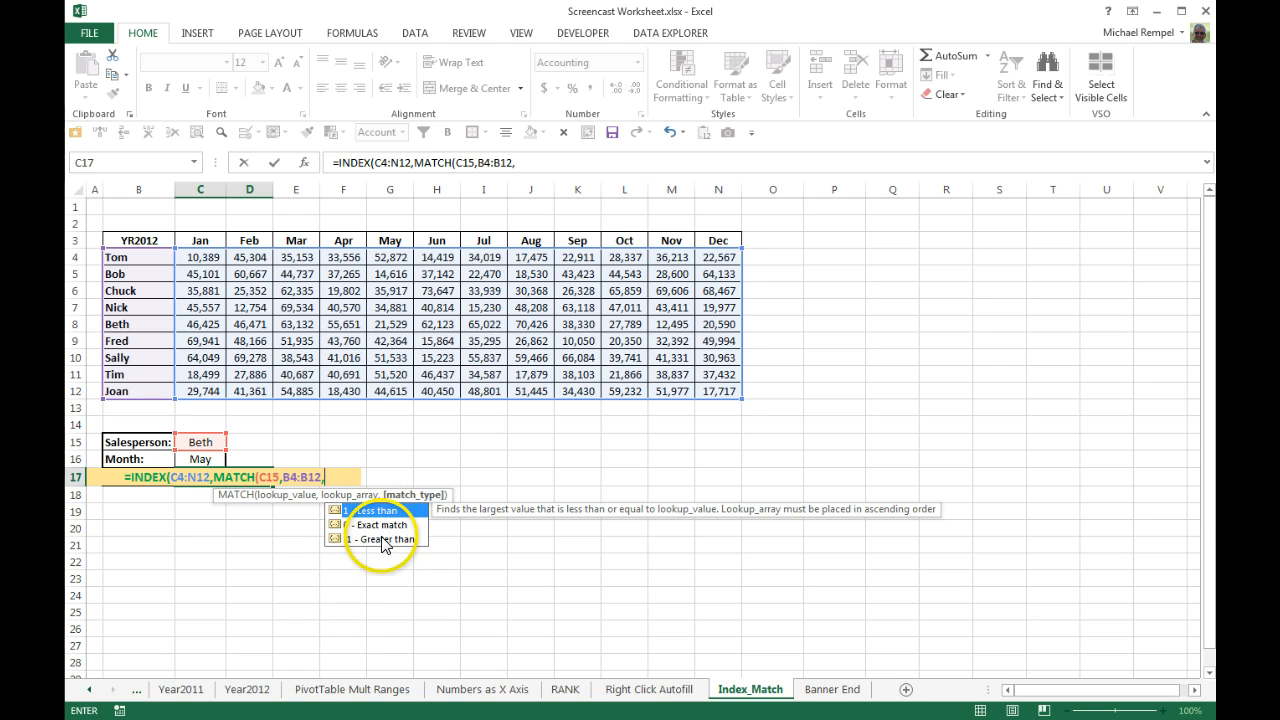
text(0),)
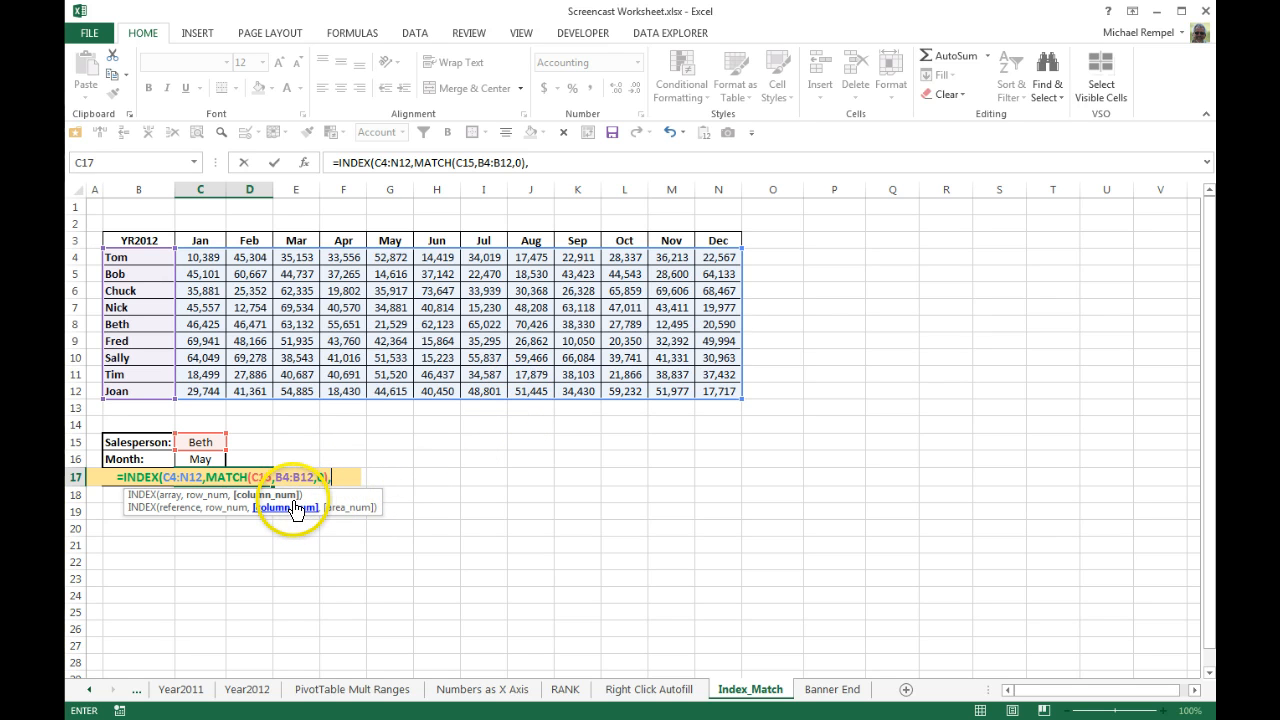
Add MATCH(C16, C3:N3, 0) as the column argument and enter the formula, returning $21,529.00
text(match)
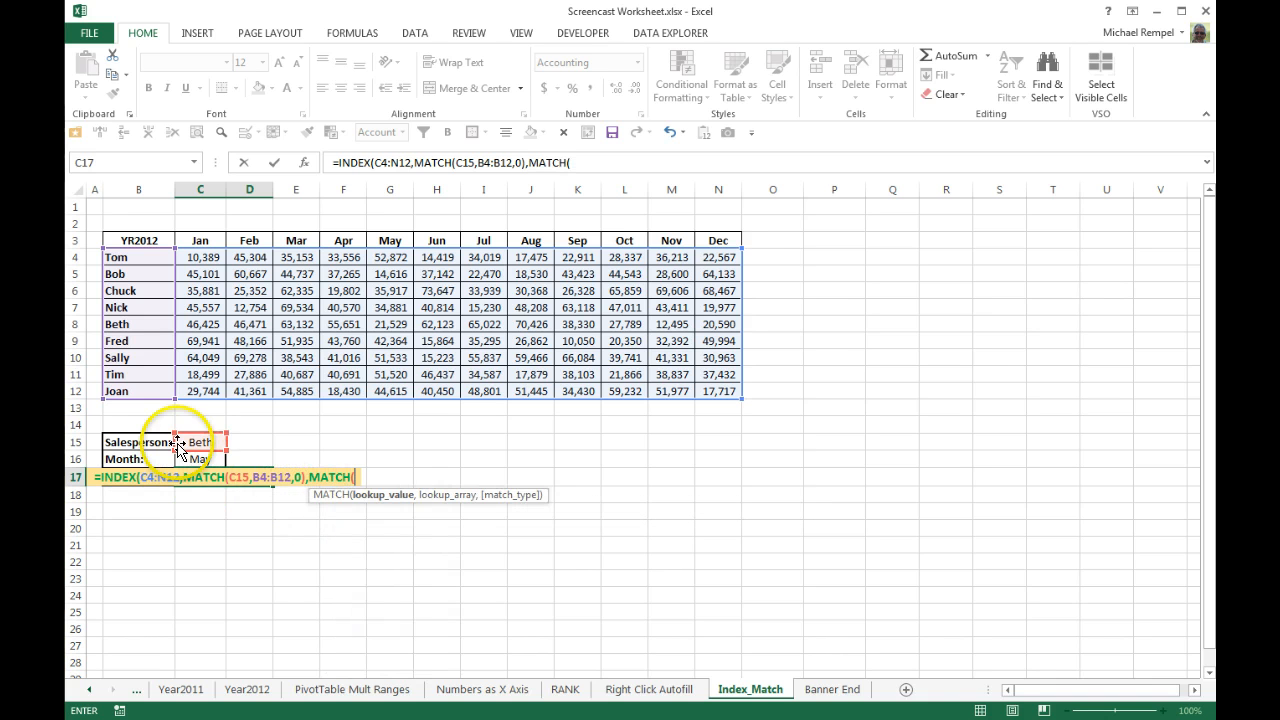
mouse_move(170, 468)
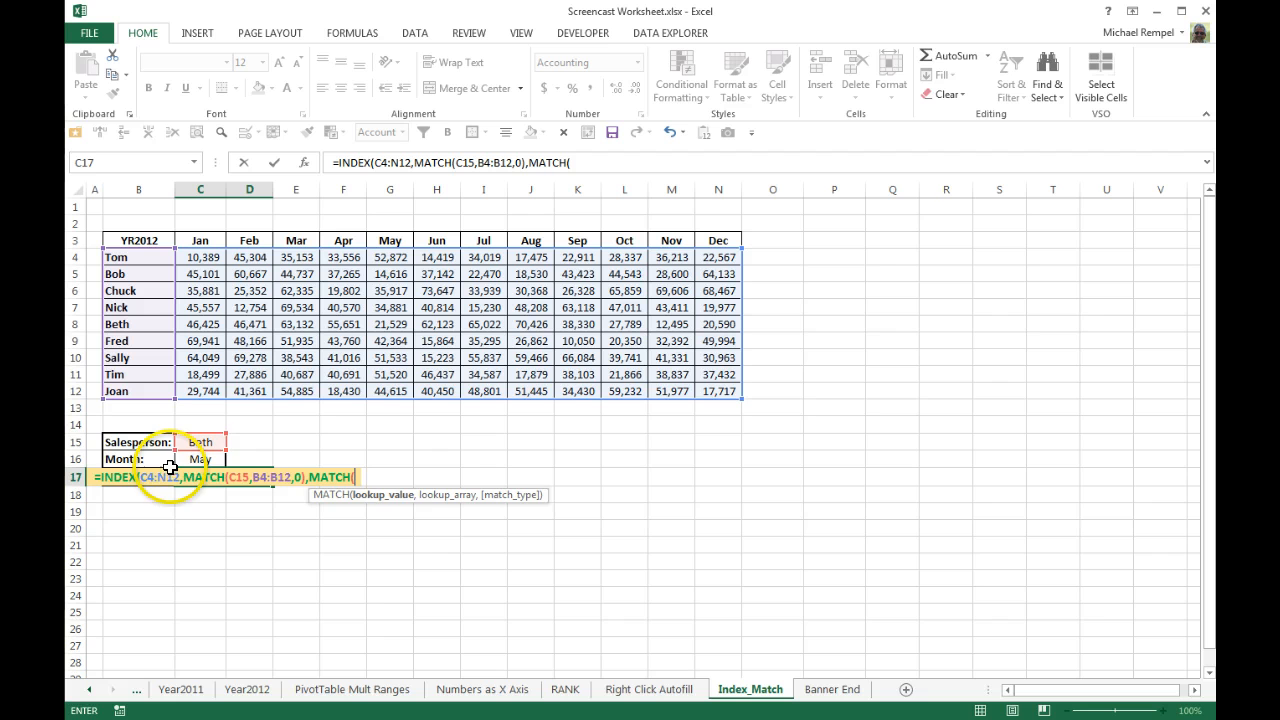
click(200, 458)
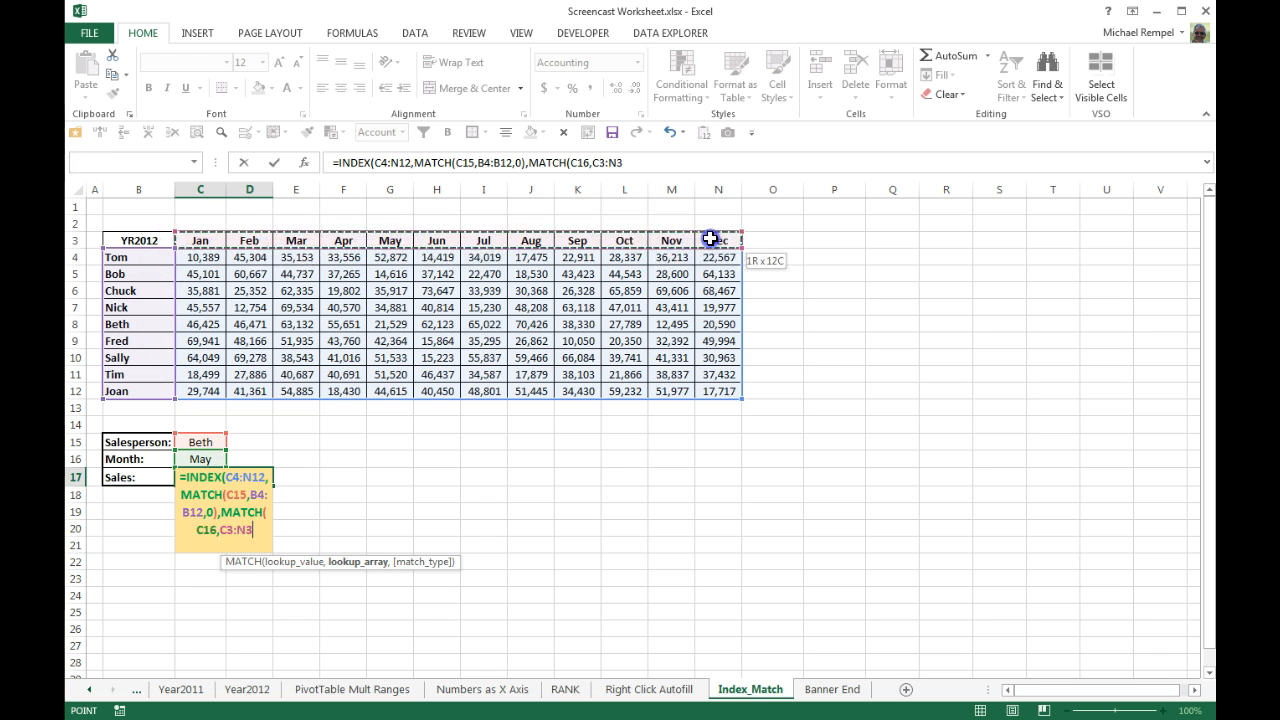
text(,)
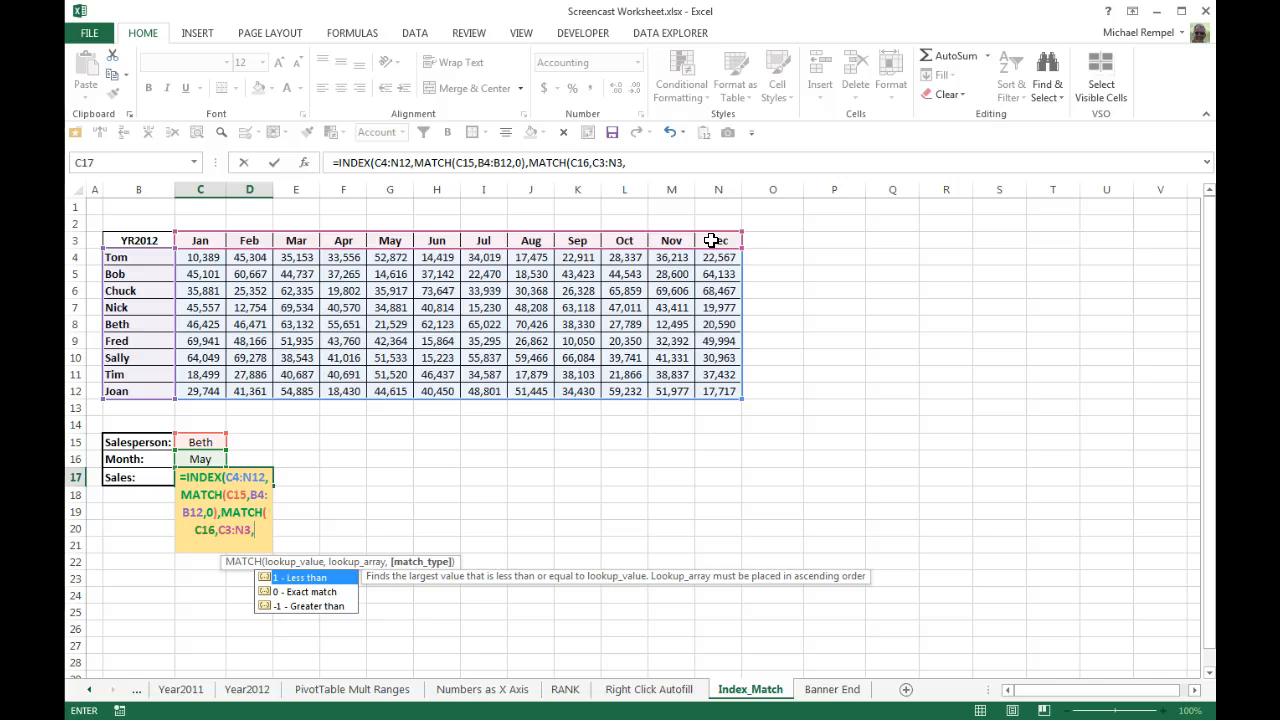
text(0)))
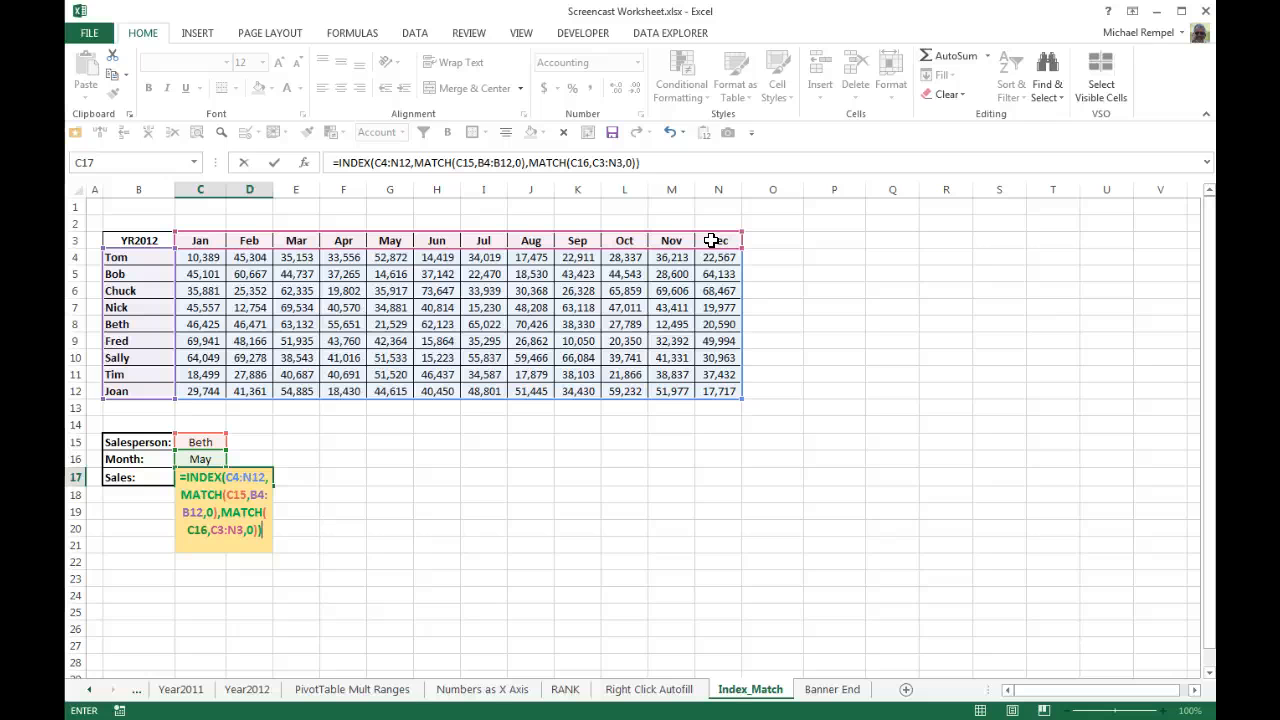
key(enter)
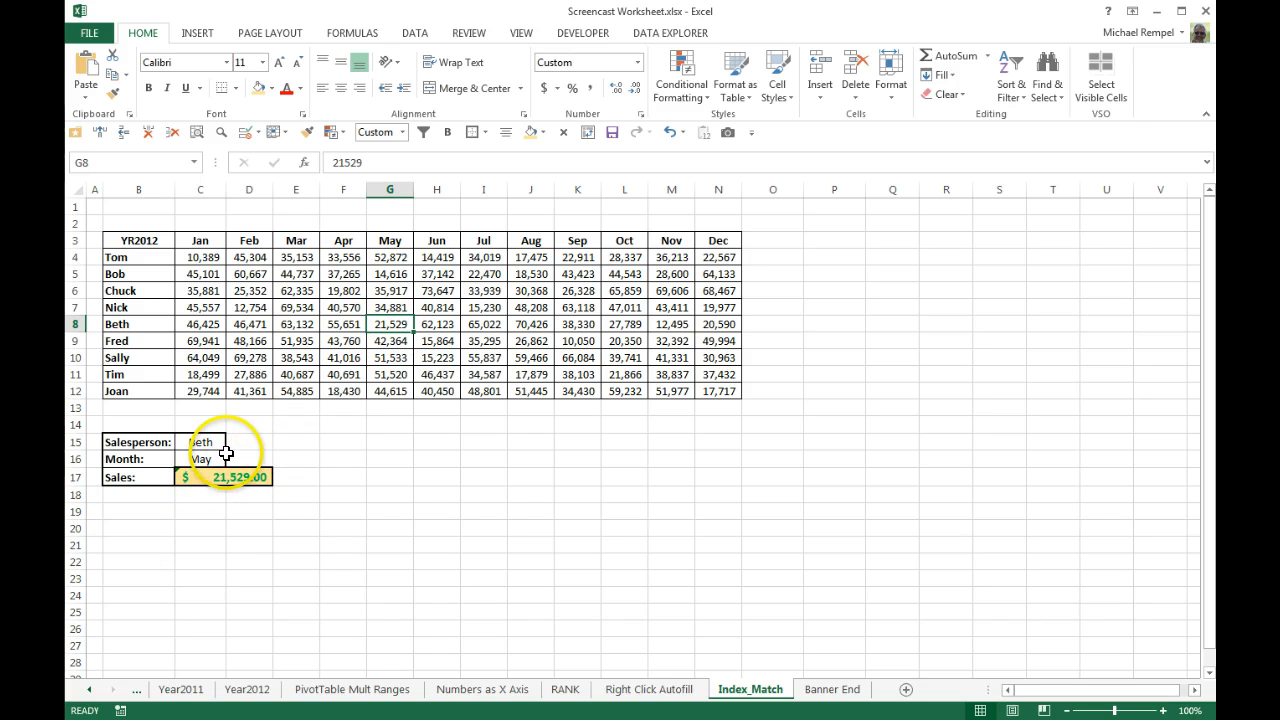
Test with Chuck and Nov giving $69,606.00, then go to the Banner End sheet
click(232, 442)
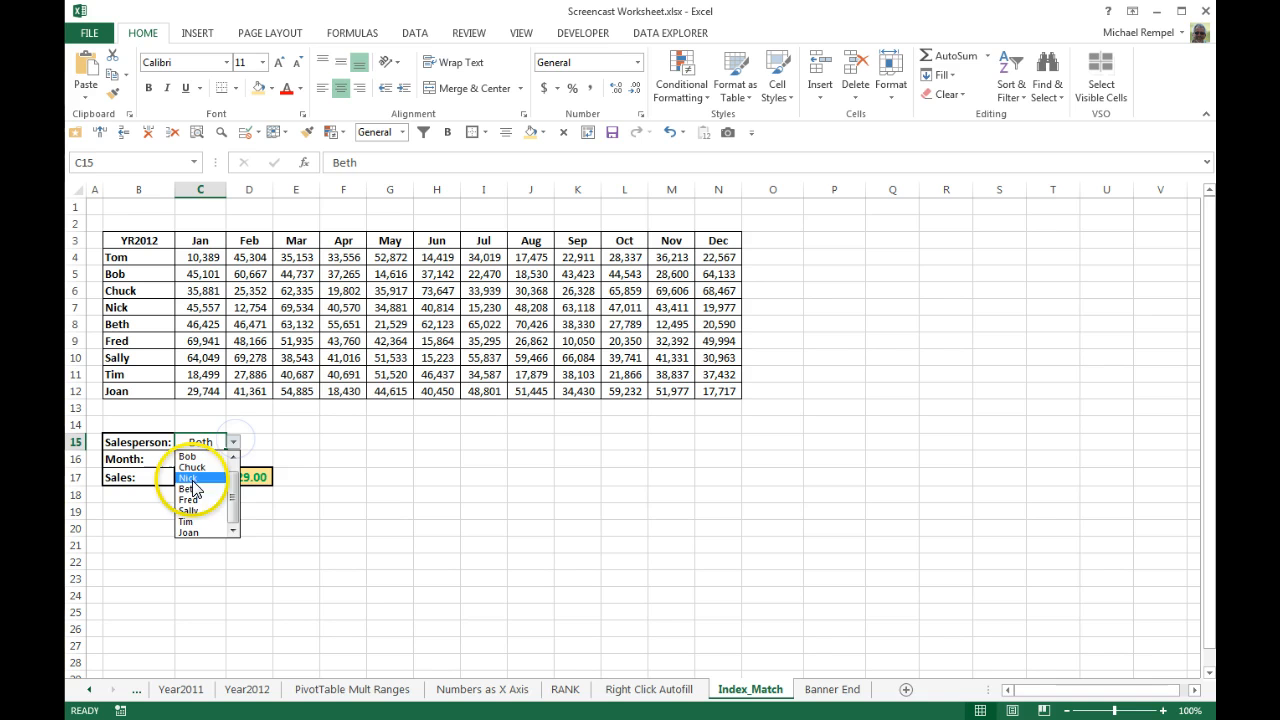
click(192, 442)
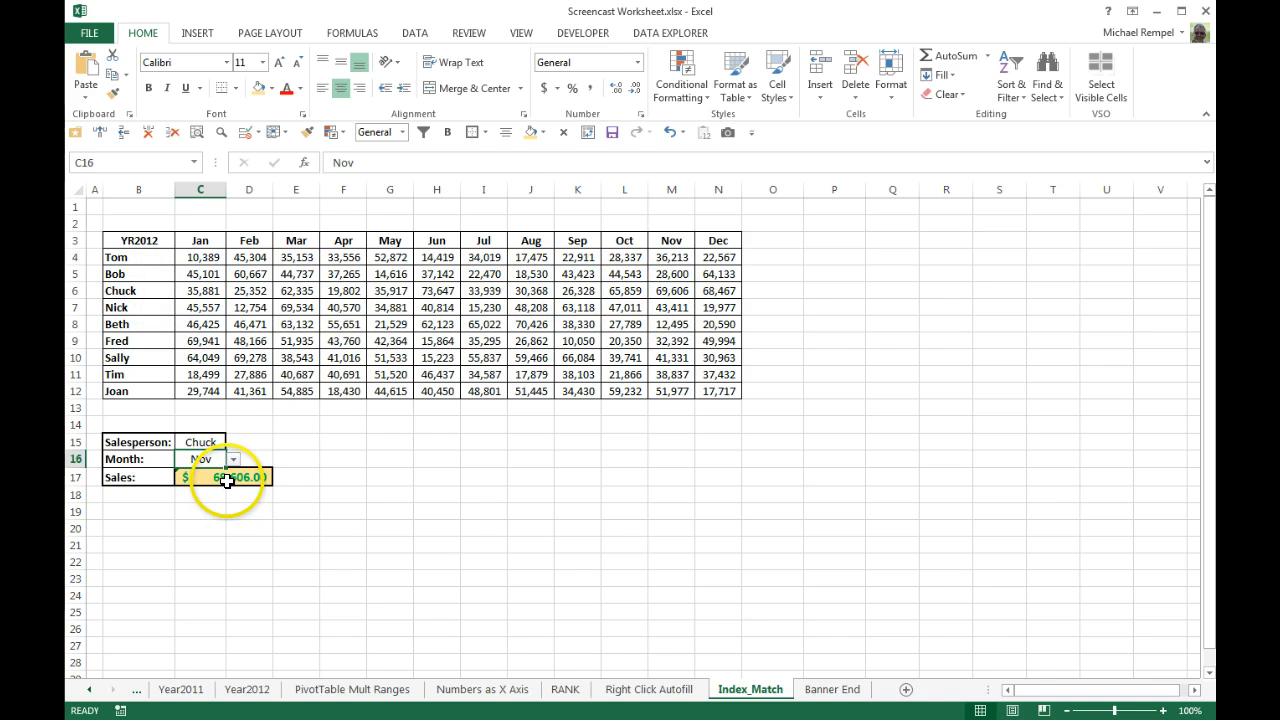
click(226, 476)
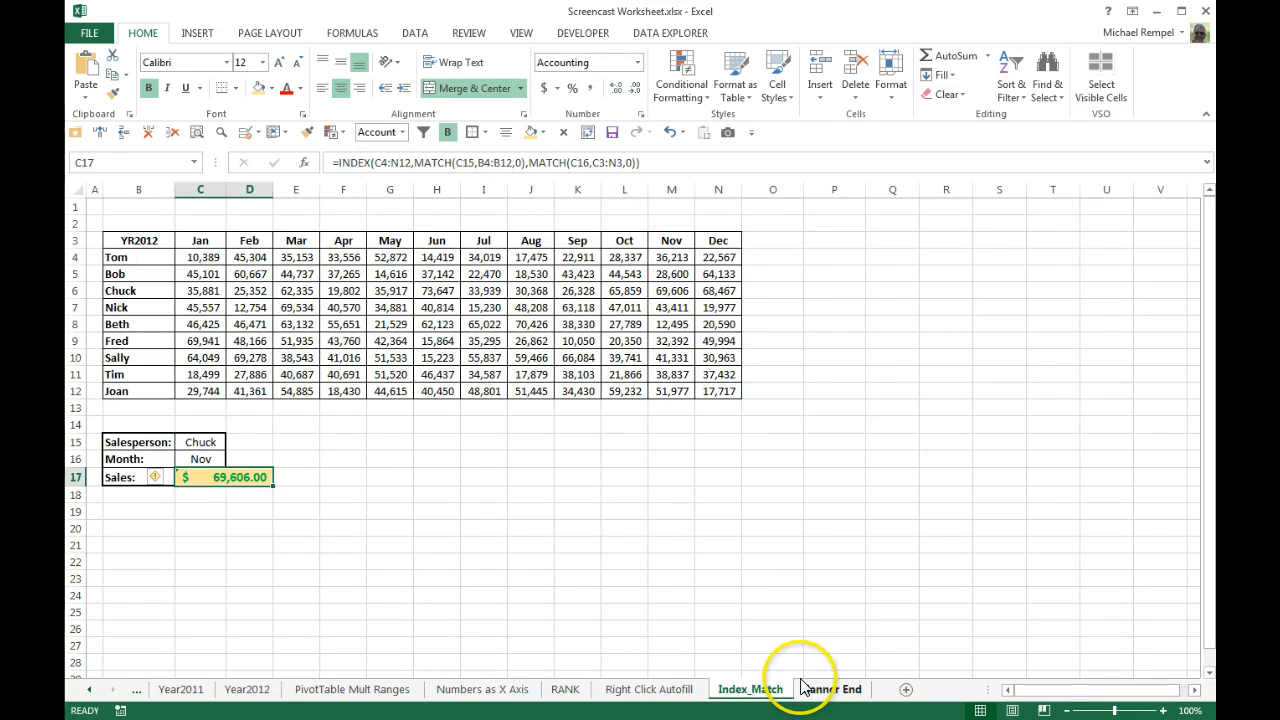
click(832, 688)
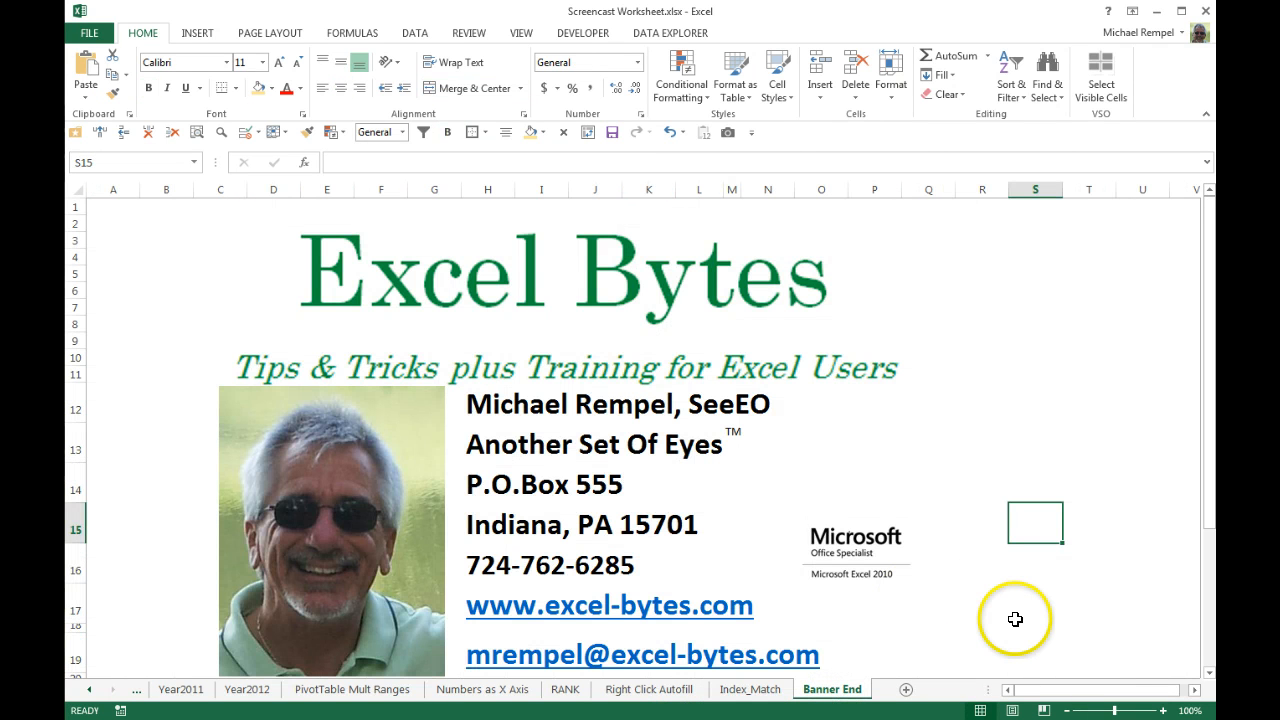